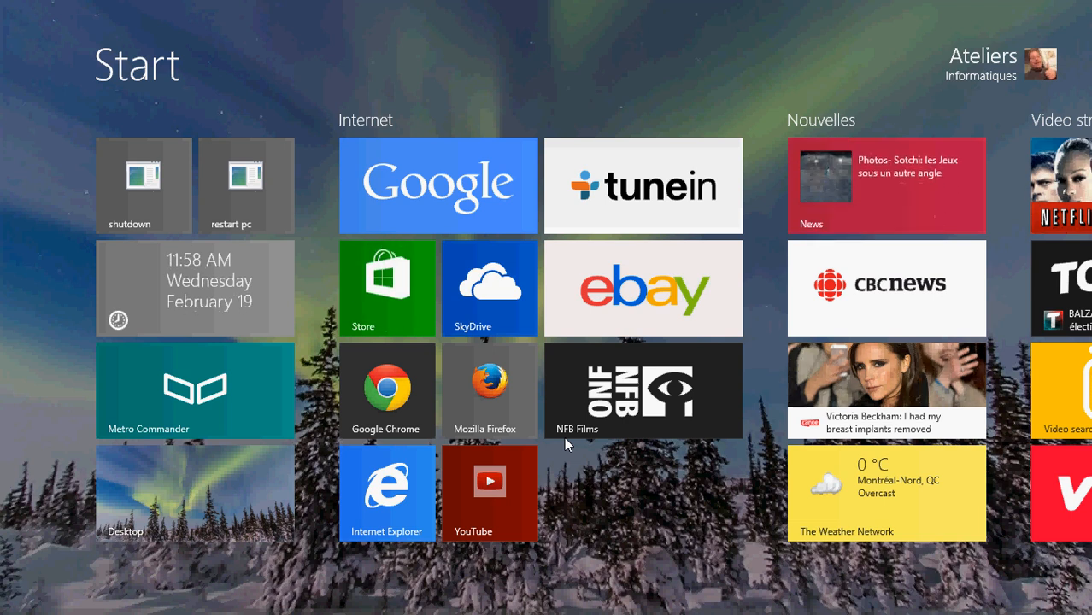
mouse_move(484, 393)
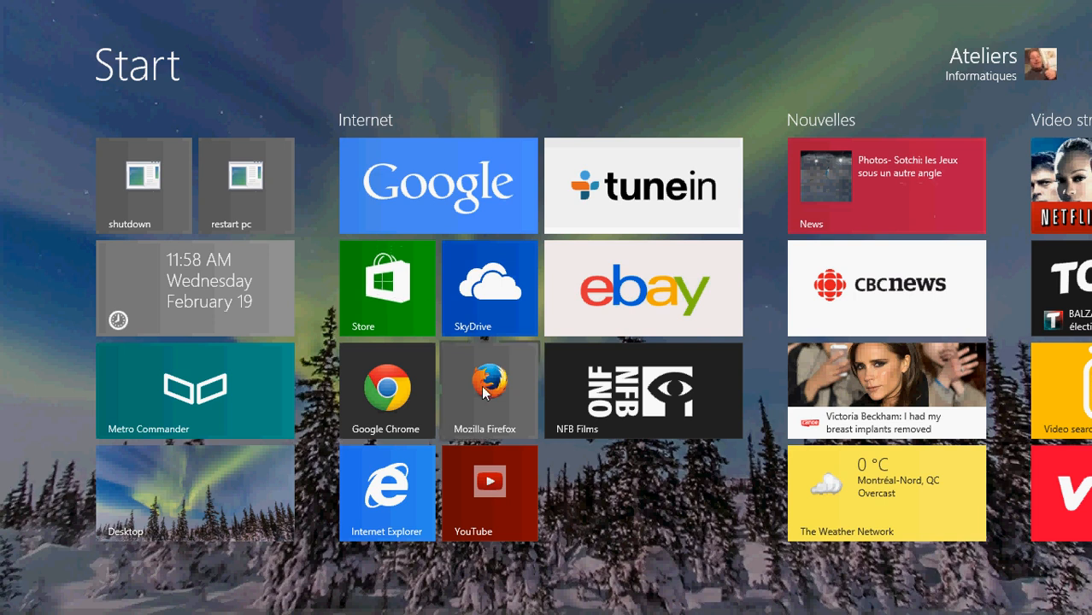
Step: Find Dropbox in the Store by searching 'drop' and launch the app
click(387, 287)
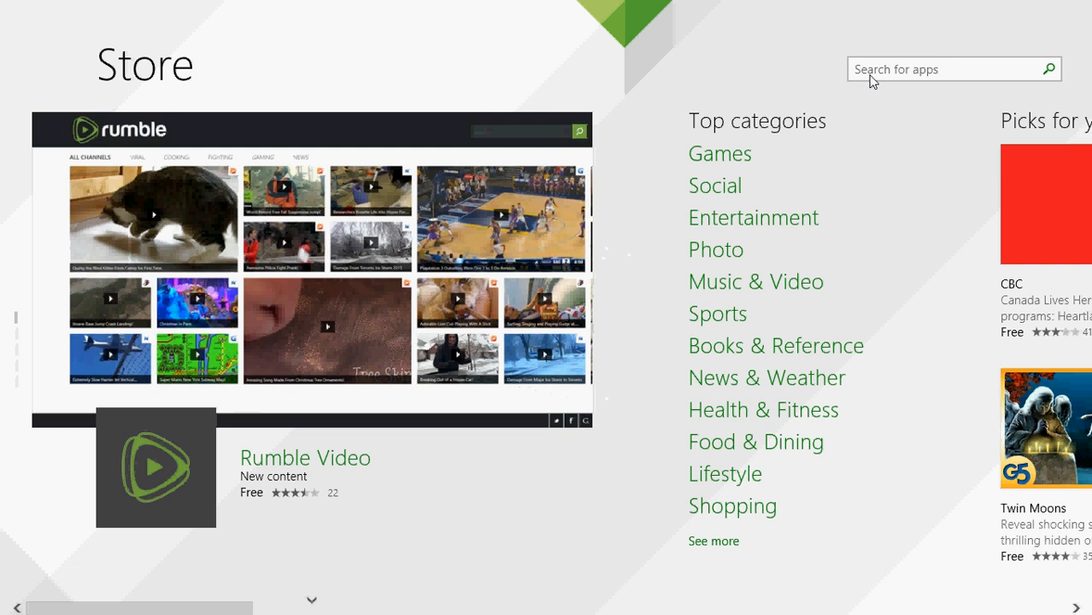
text(dropbox)
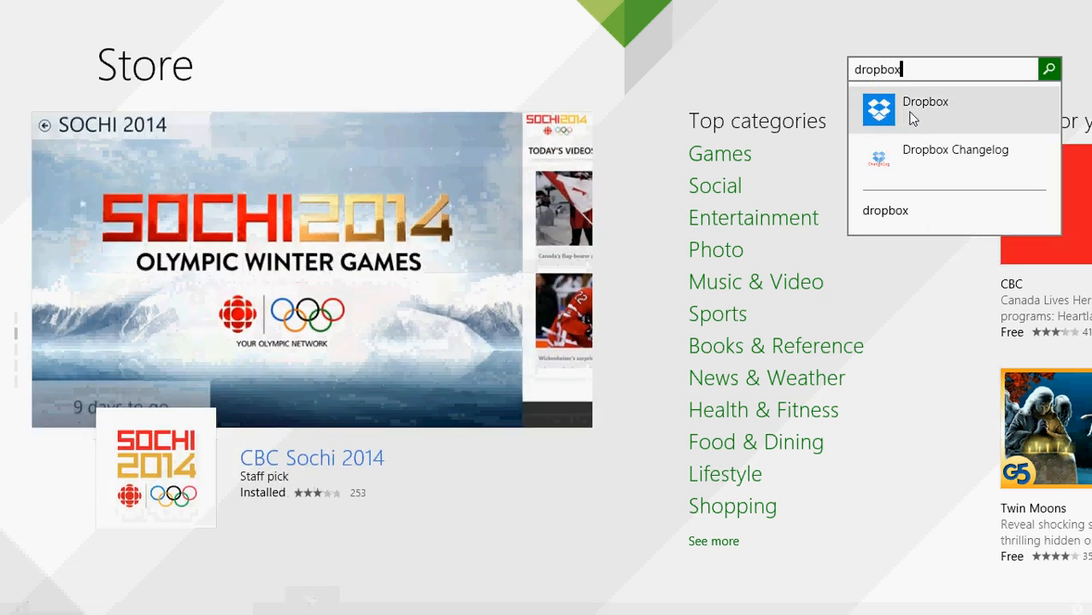
click(925, 110)
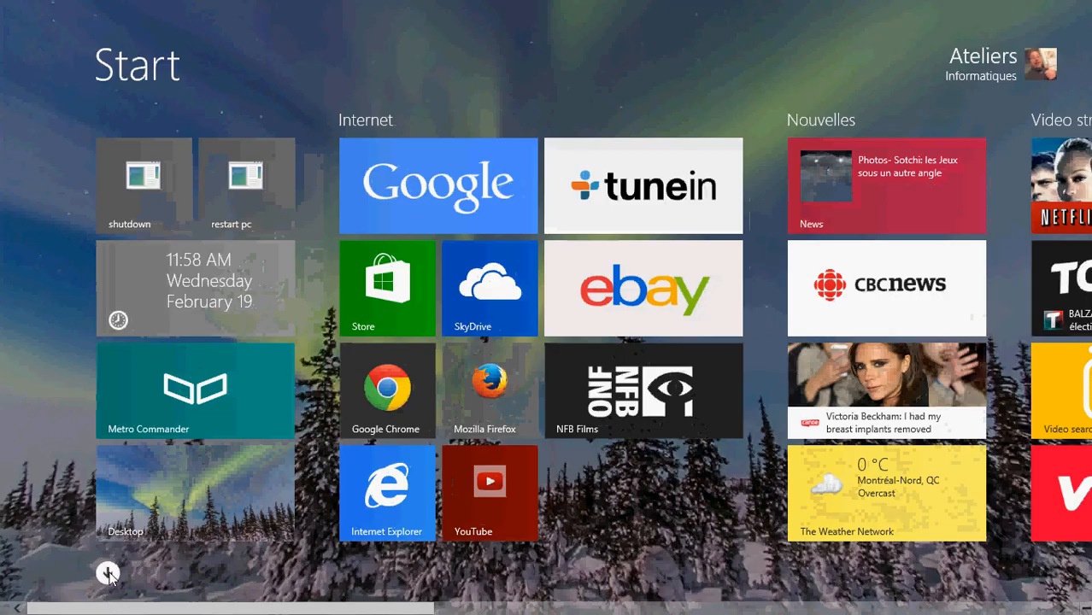
click(106, 572)
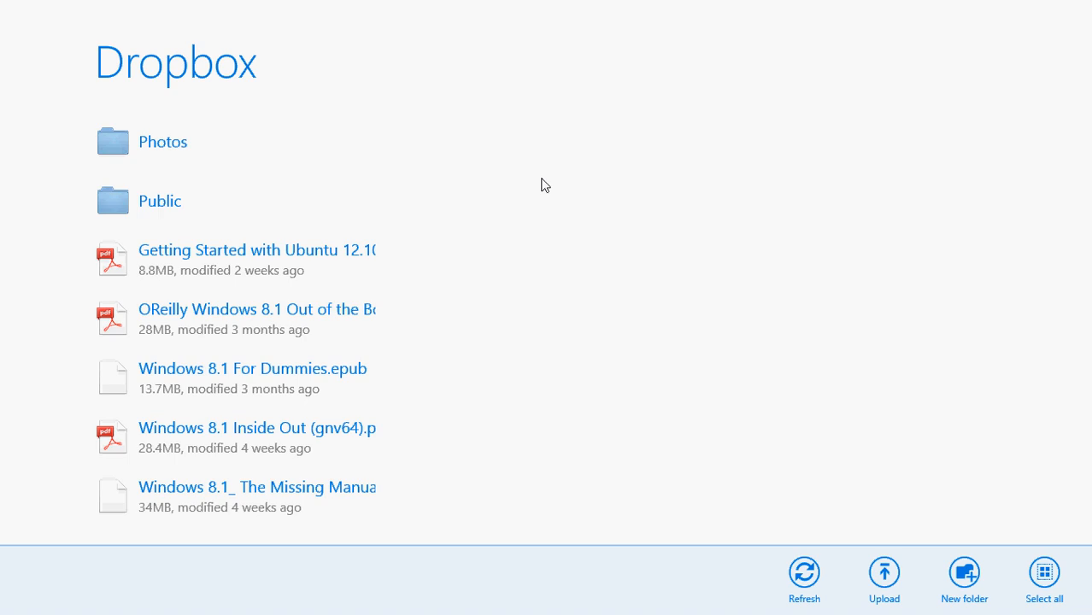
mouse_move(900, 436)
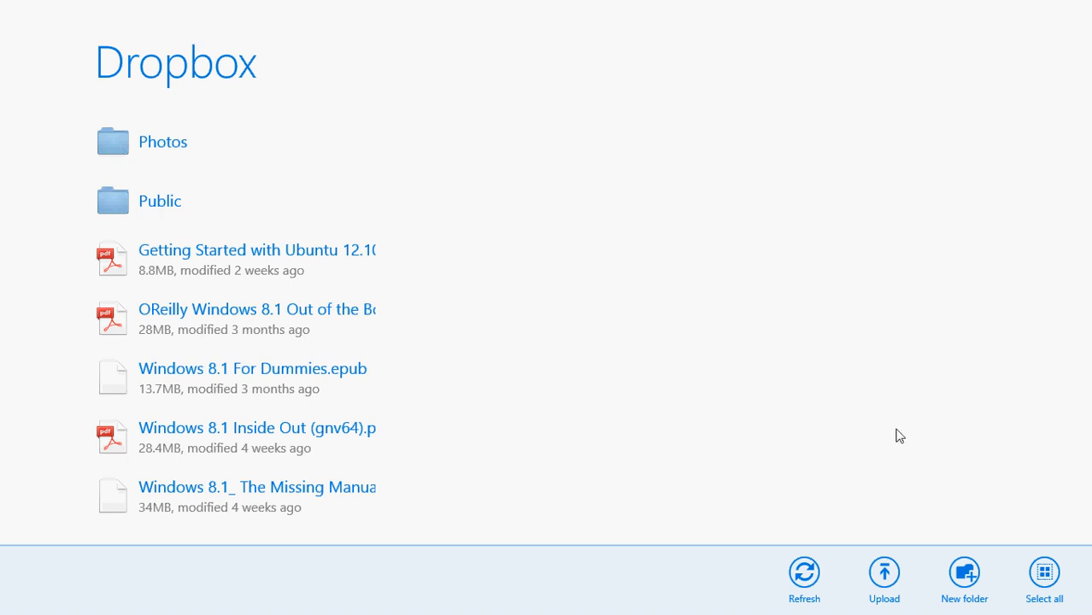
mouse_move(782, 410)
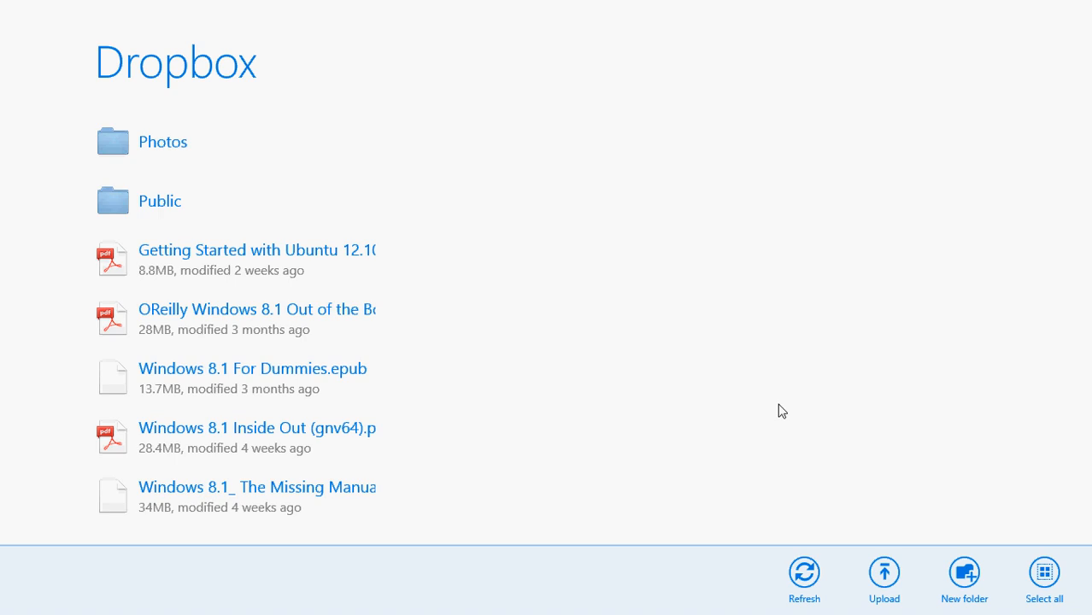
mouse_move(280, 263)
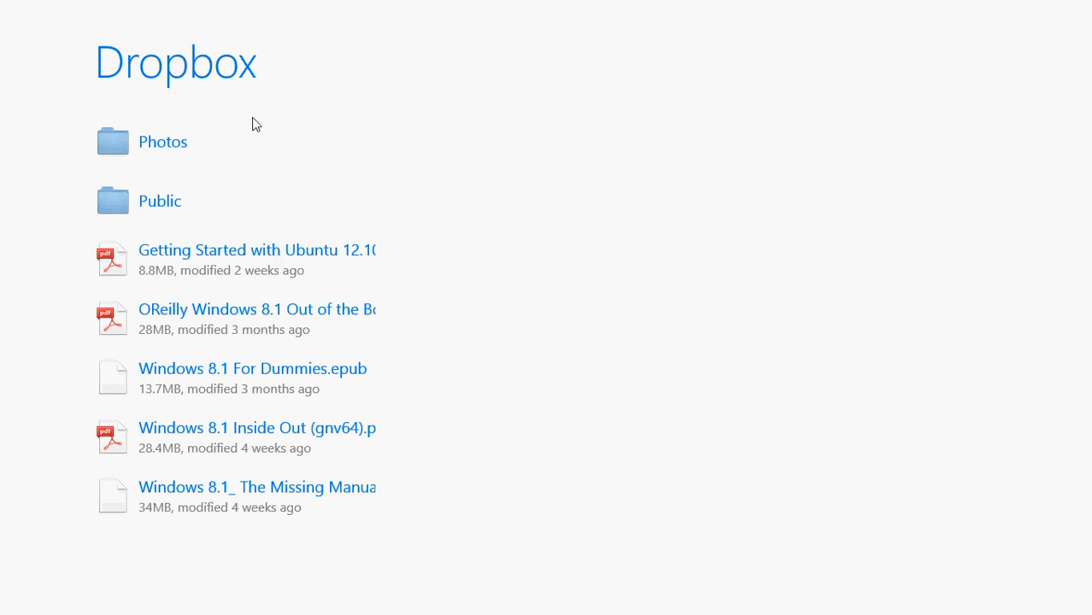
mouse_move(543, 201)
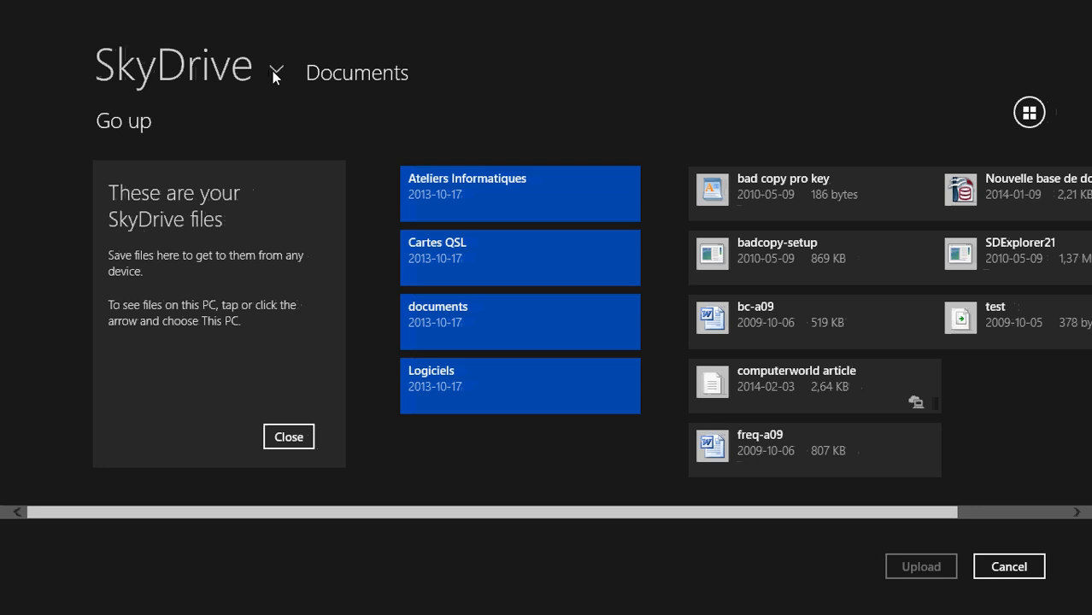
Step: View the SkyDrive location list, then cancel the picker back to the Dropbox listing
click(275, 72)
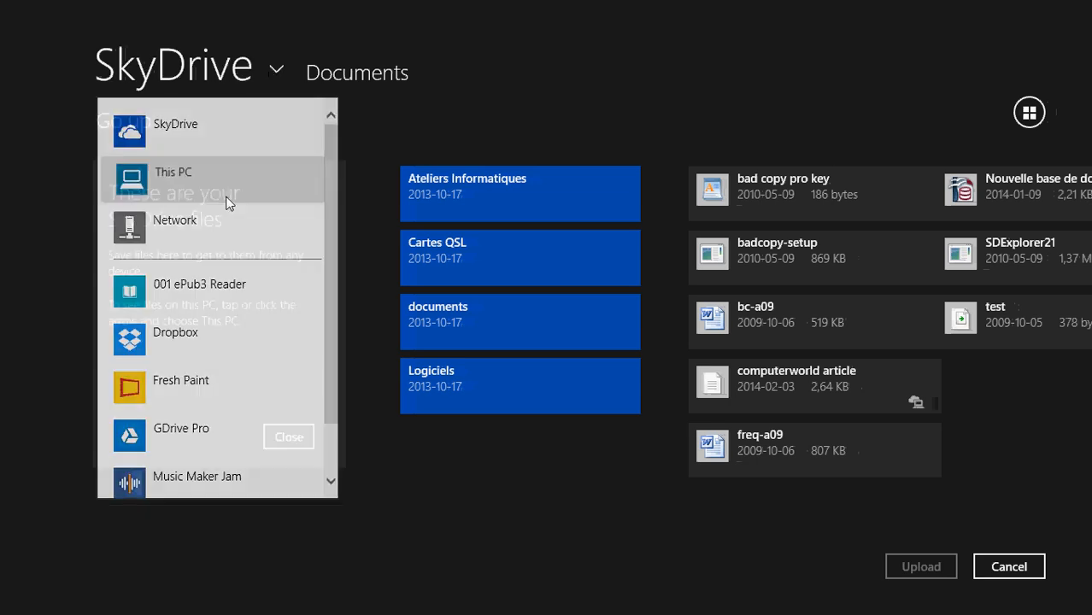
click(173, 178)
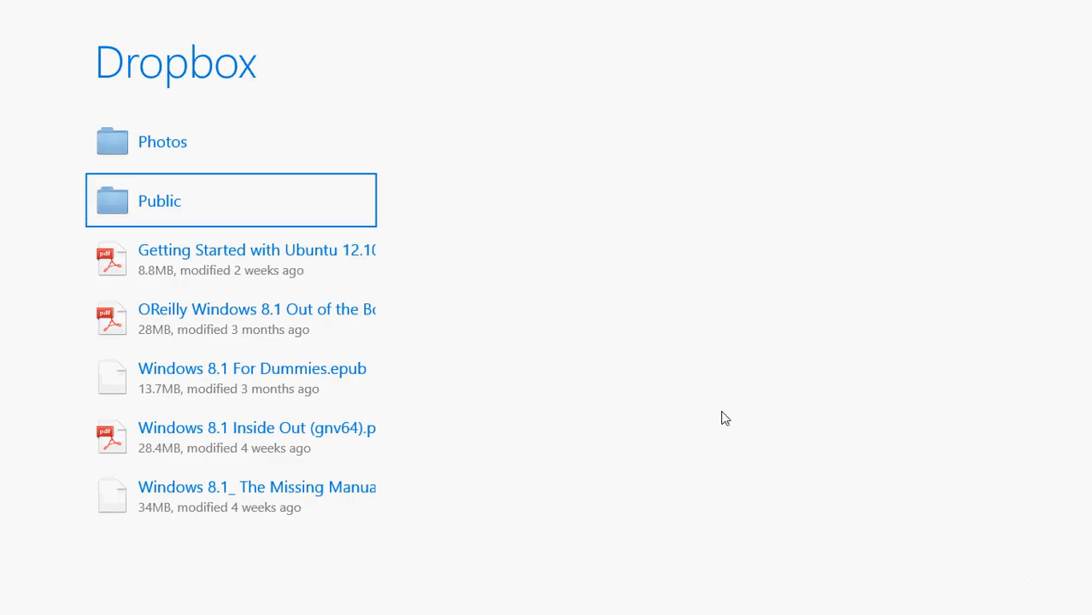
mouse_move(615, 345)
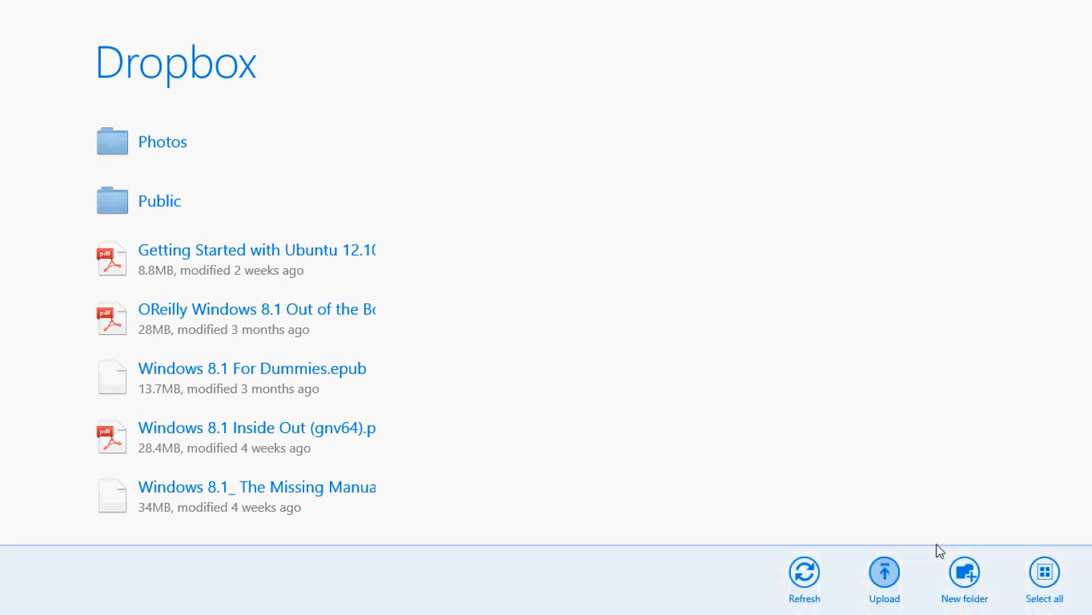
Step: Create a new Dropbox folder named 'test'
click(964, 572)
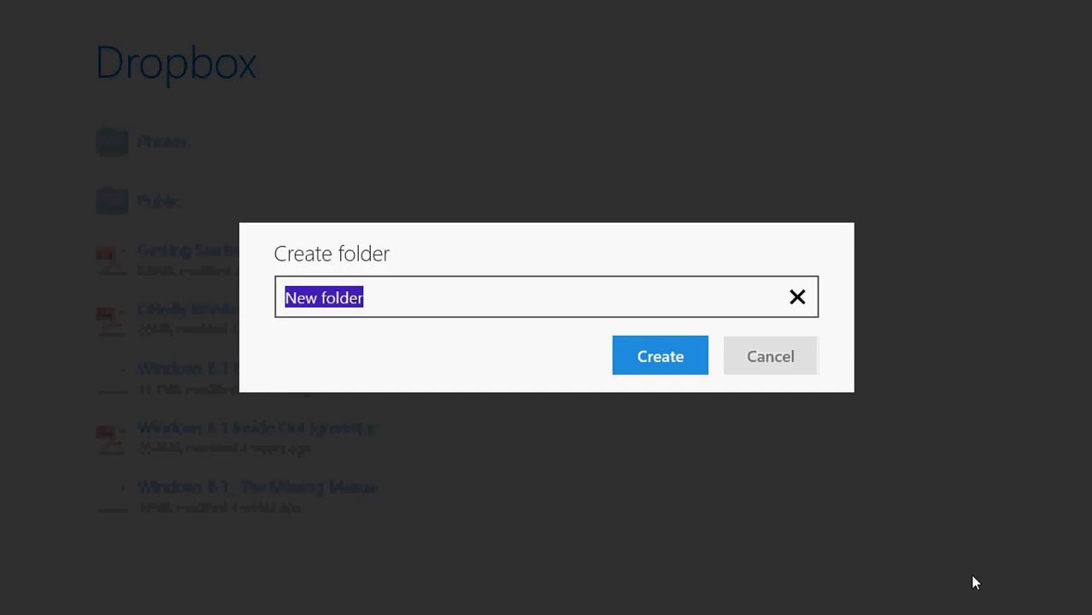
text(test)
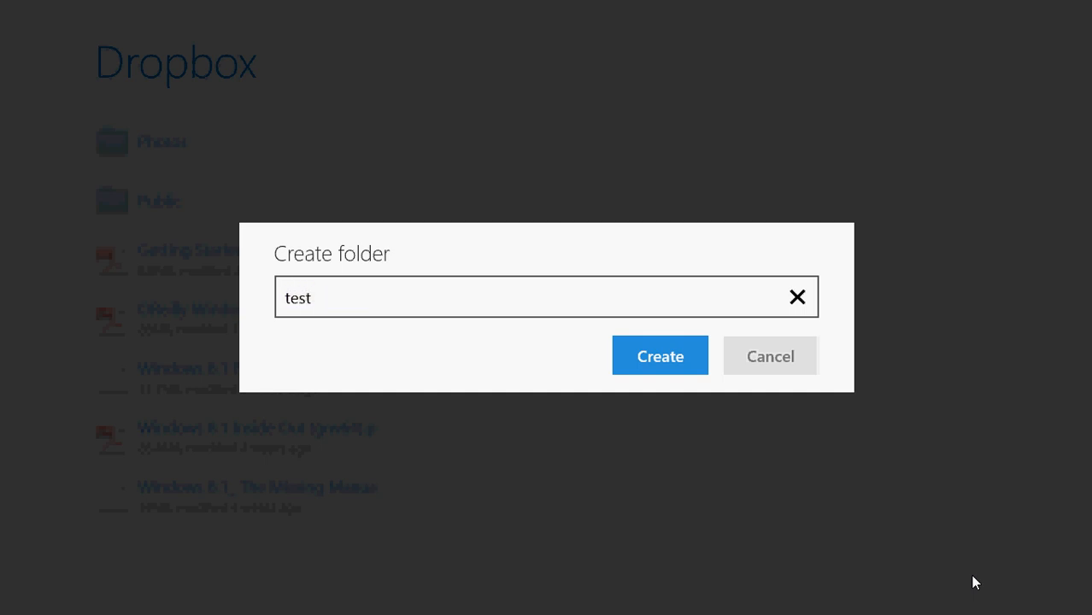
click(659, 356)
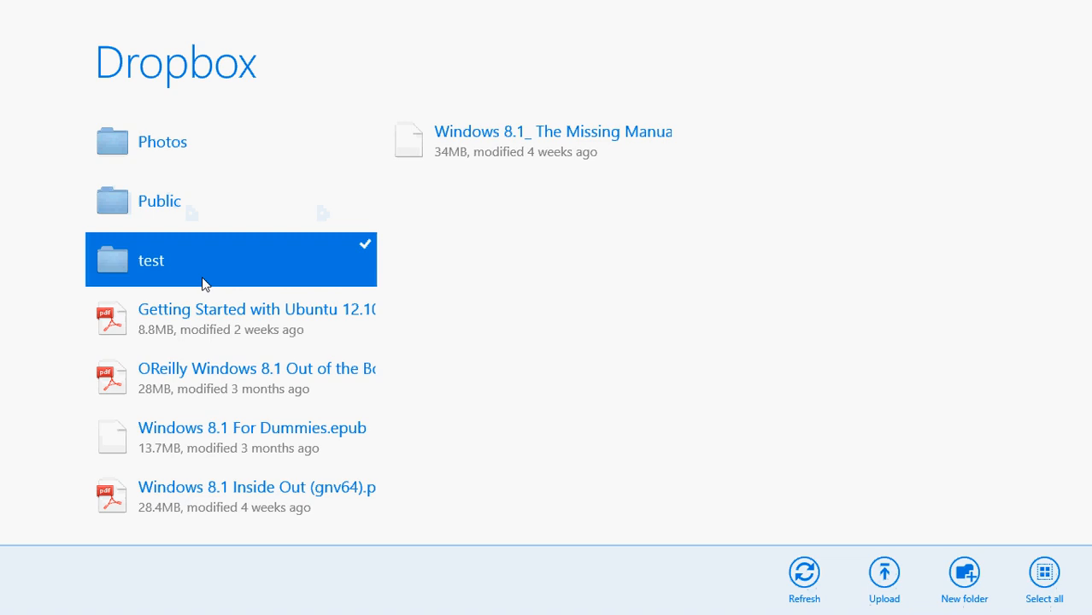
mouse_move(642, 369)
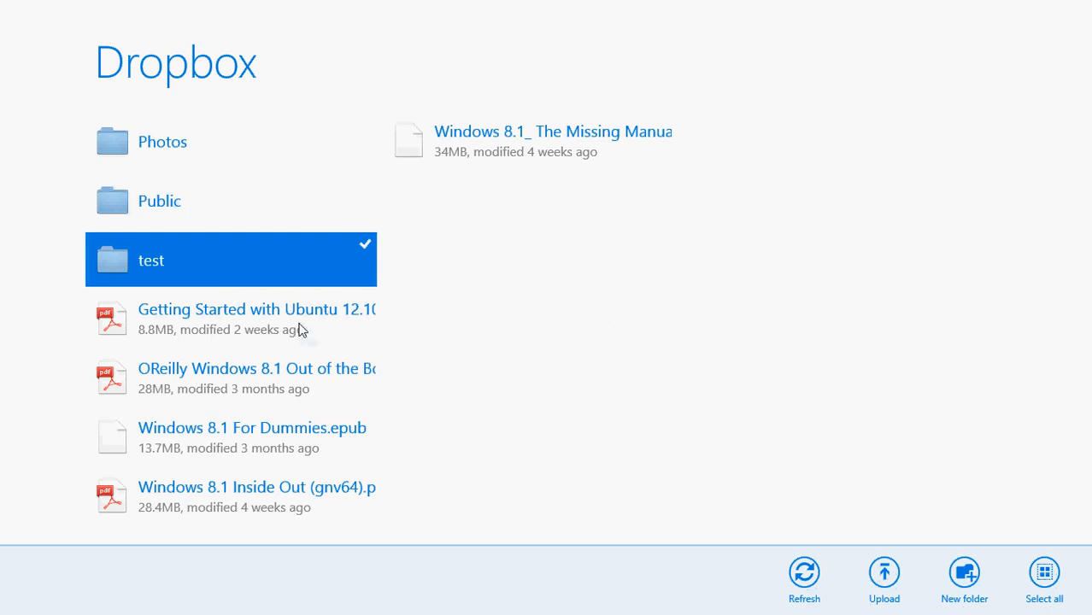
Step: Select the Getting Started with Ubuntu PDF, start a Move, then cancel the destination chooser
click(257, 320)
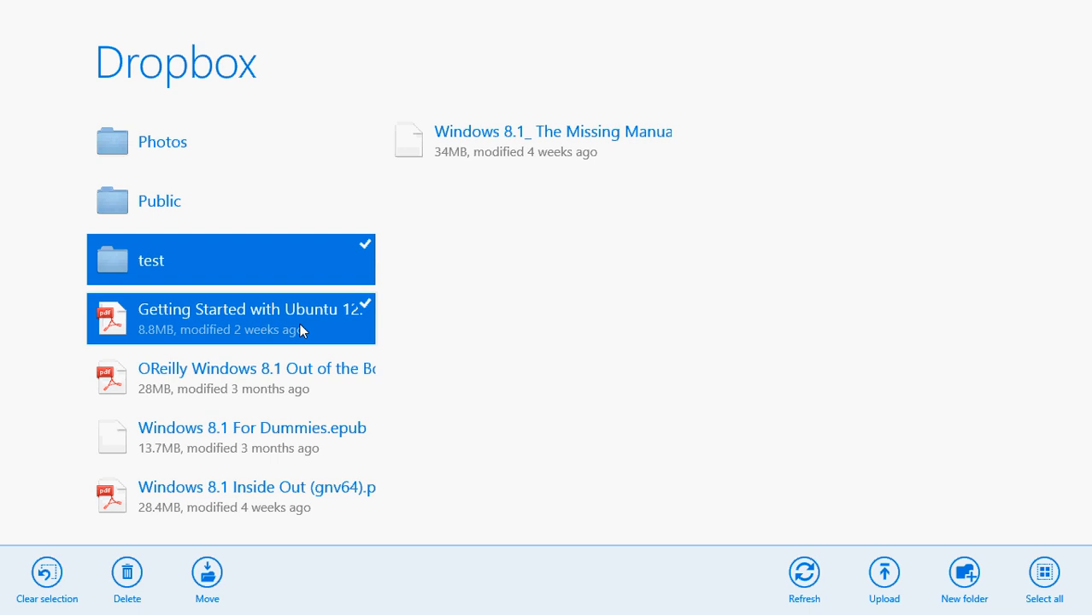
mouse_move(239, 556)
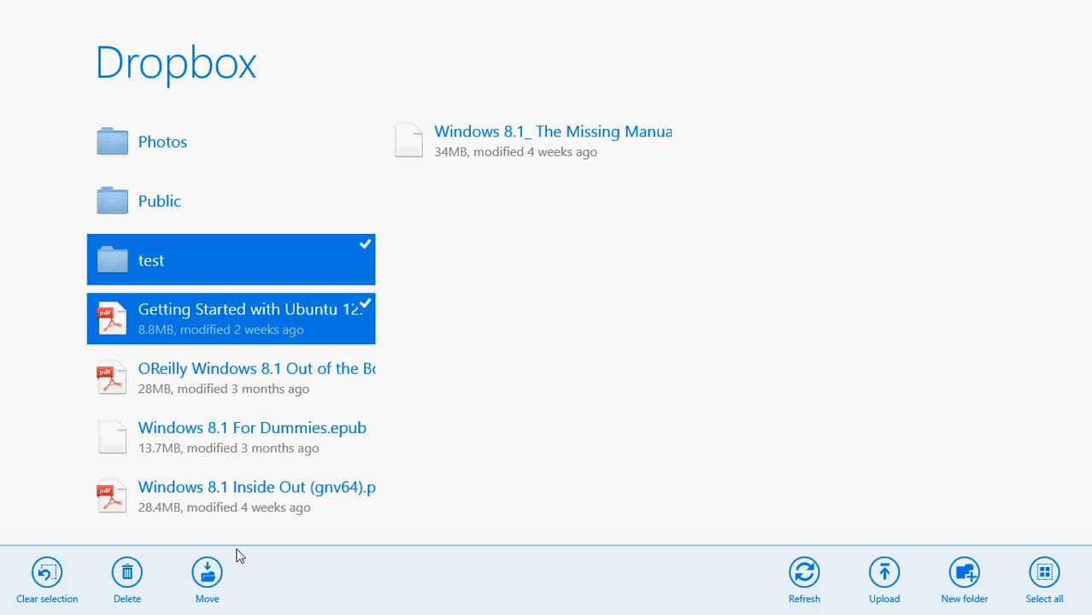
click(207, 572)
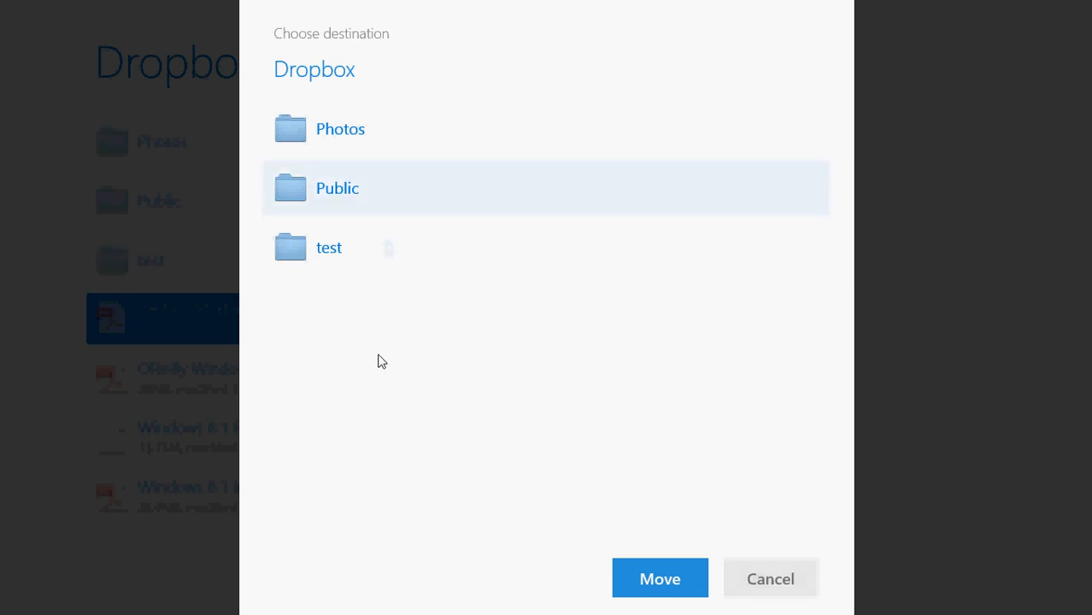
click(769, 578)
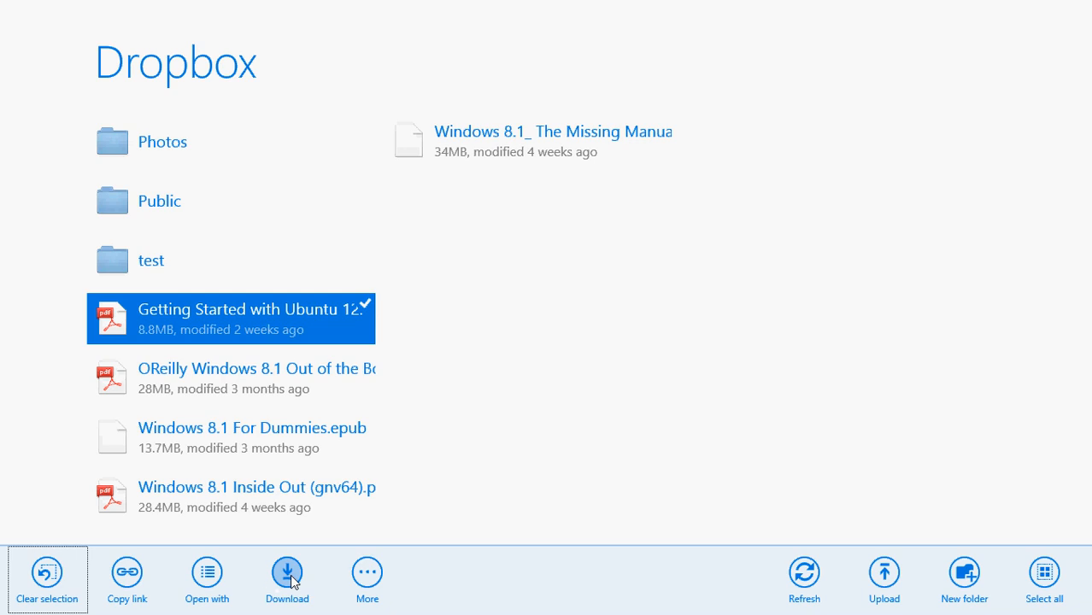
mouse_move(366, 573)
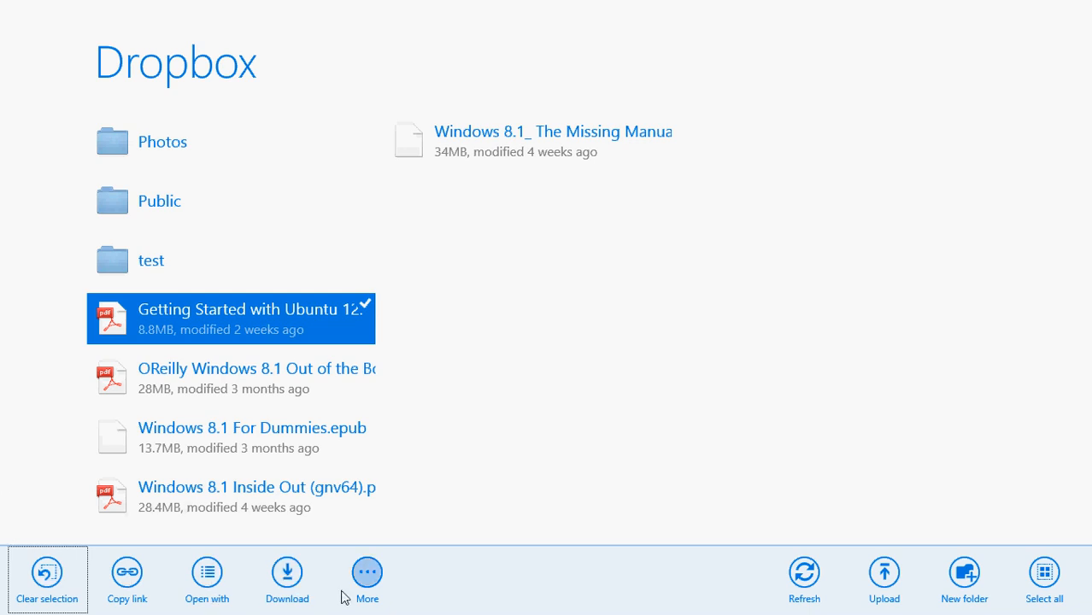
click(366, 572)
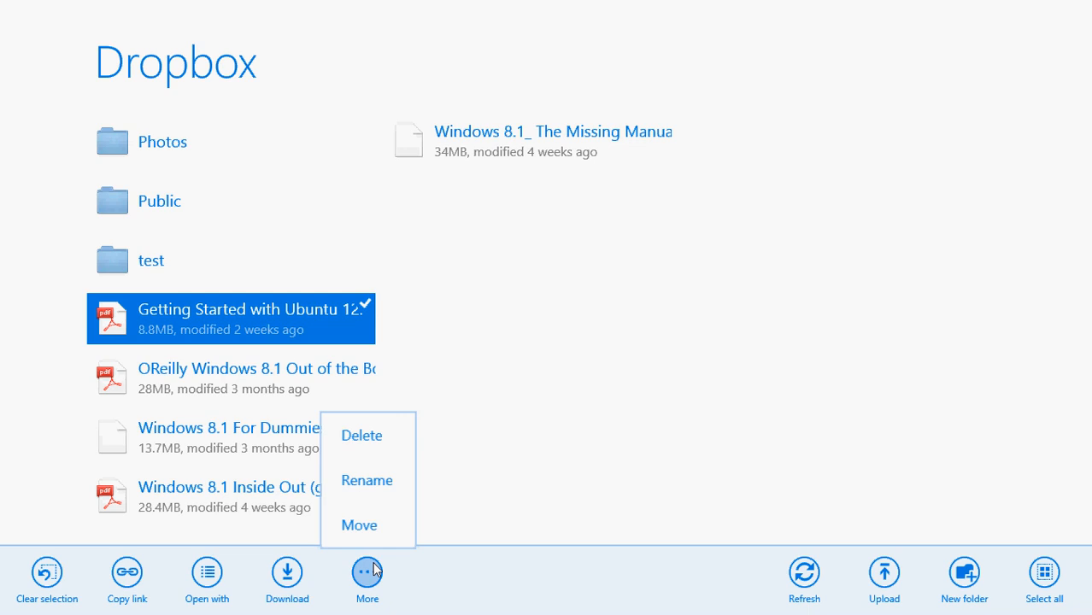
click(651, 470)
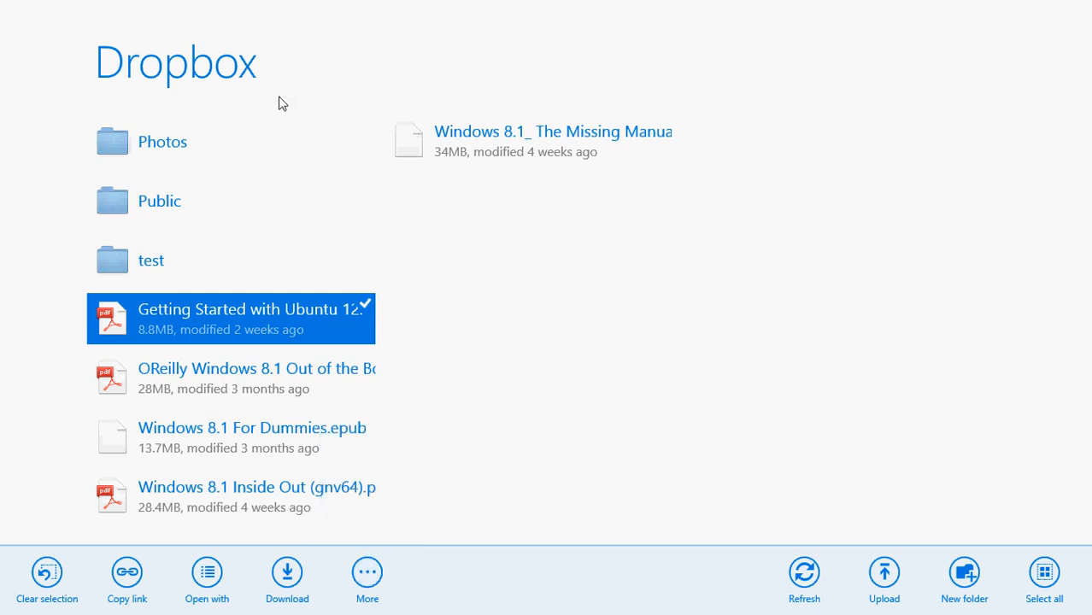
mouse_move(634, 287)
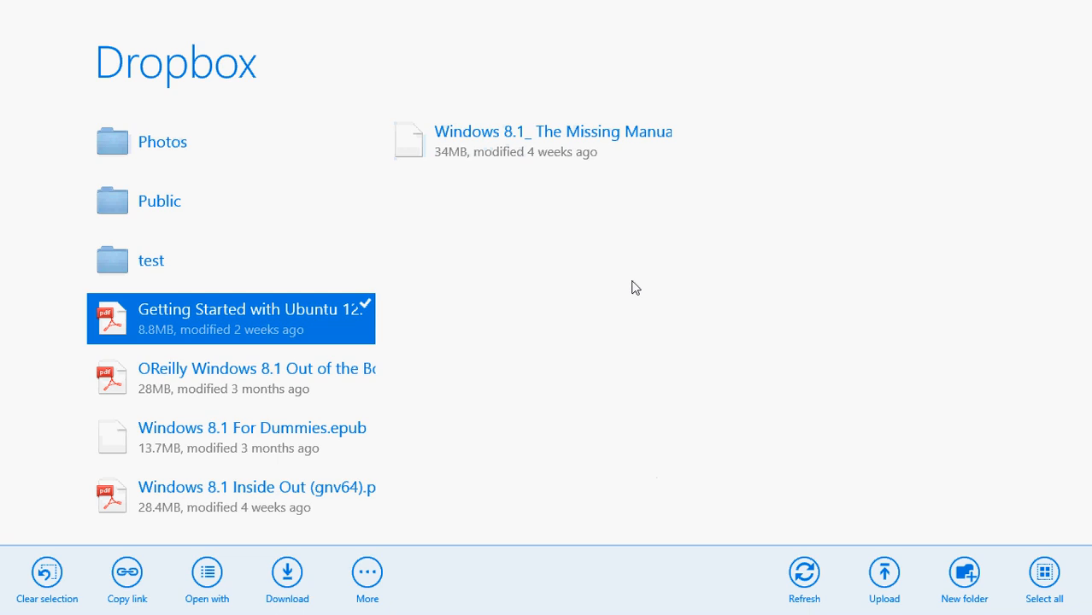